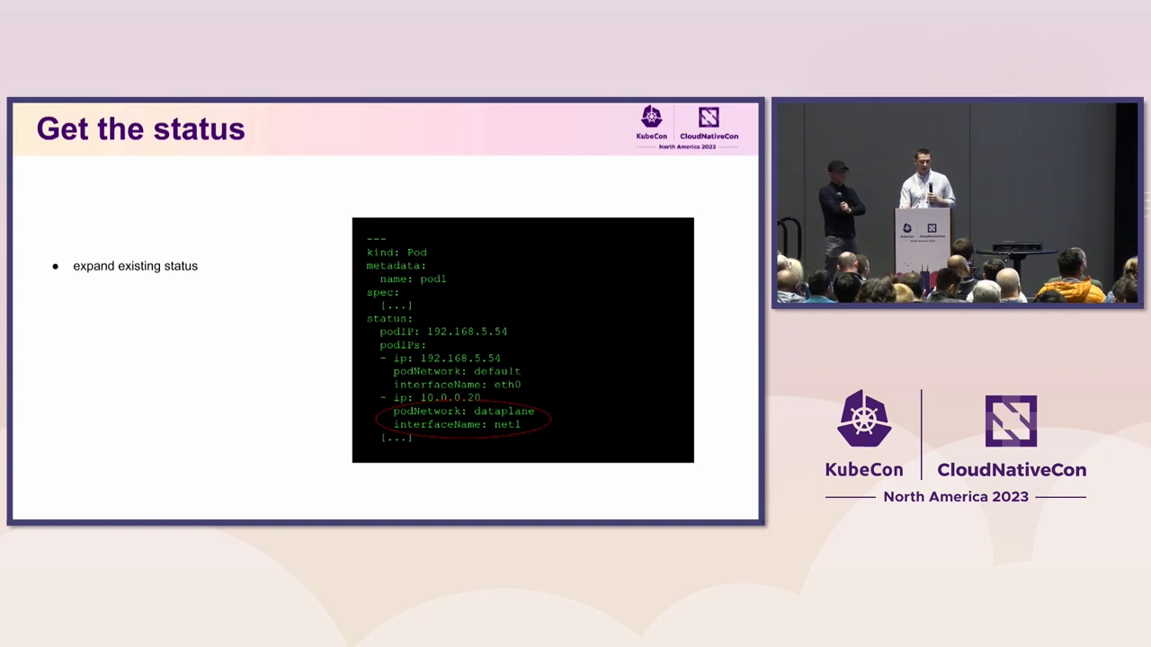
key(right)
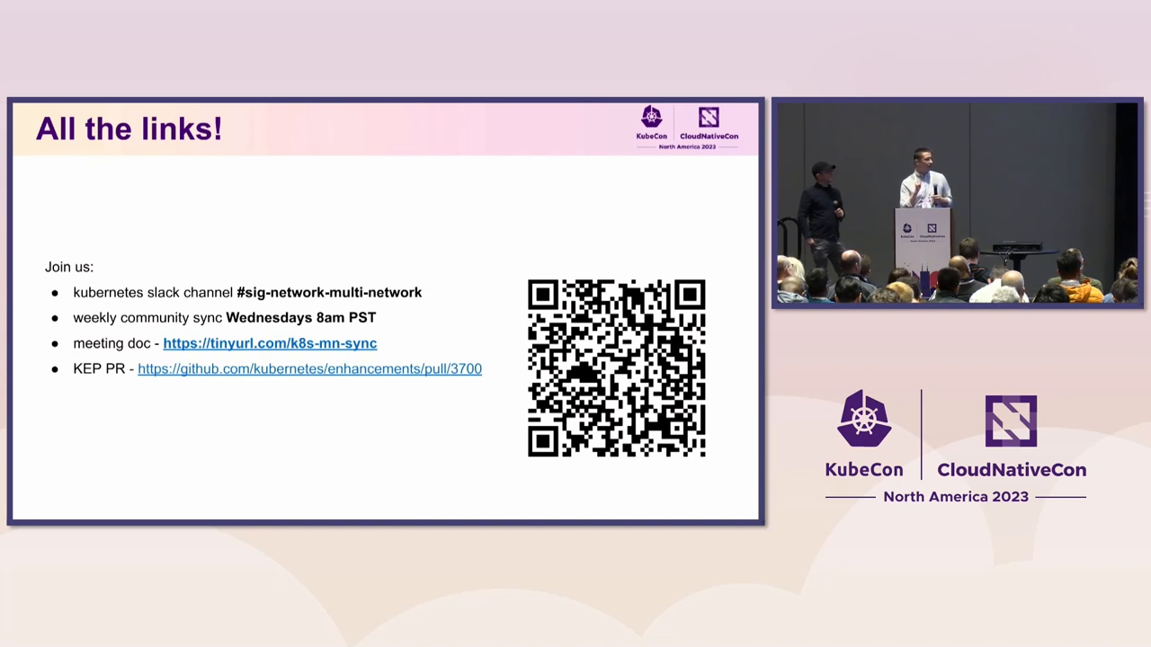
key(Right)
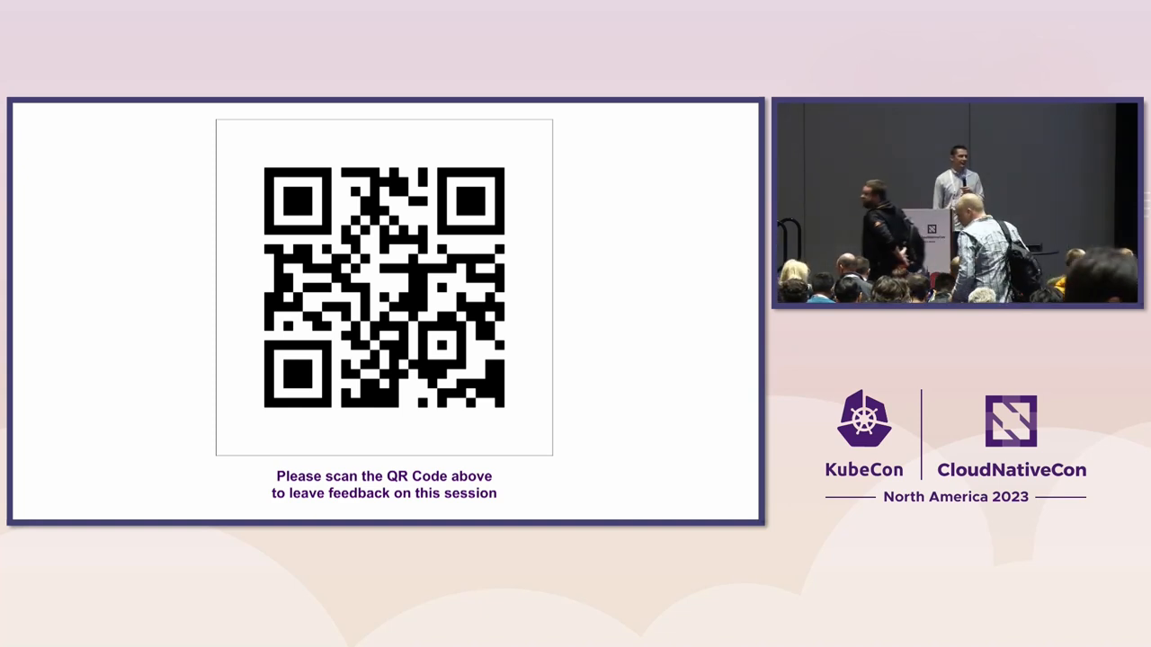